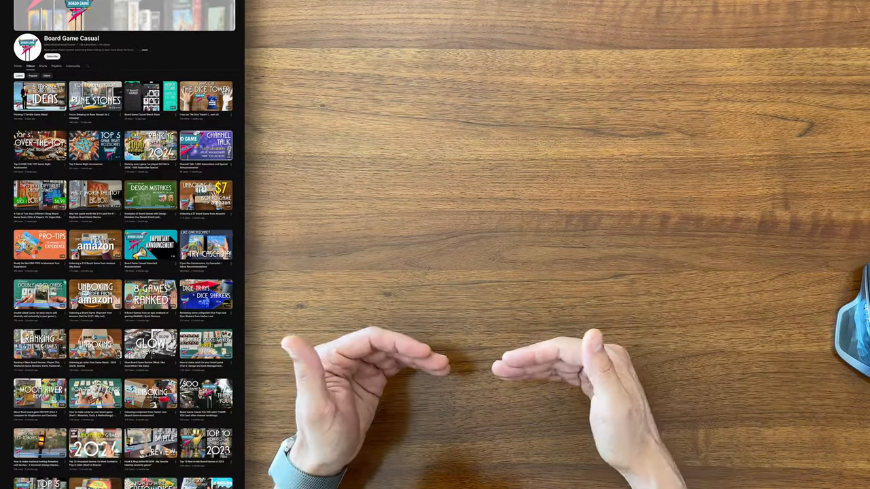
scroll("down", 3)
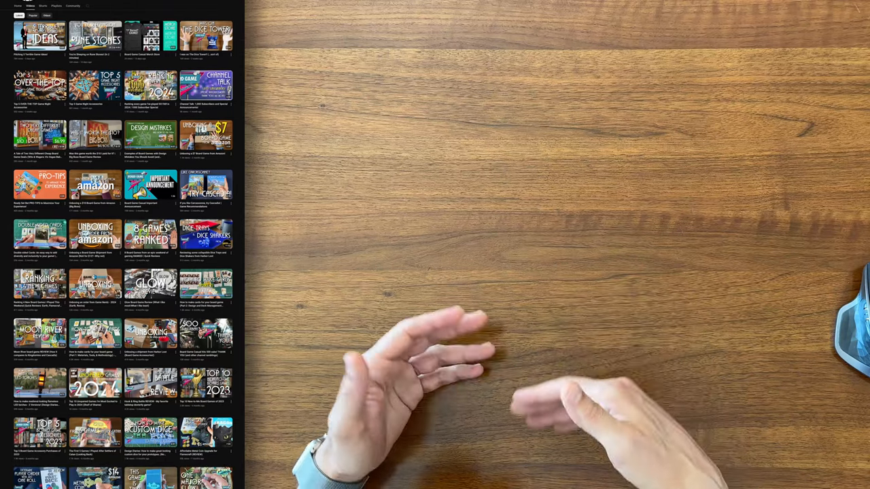